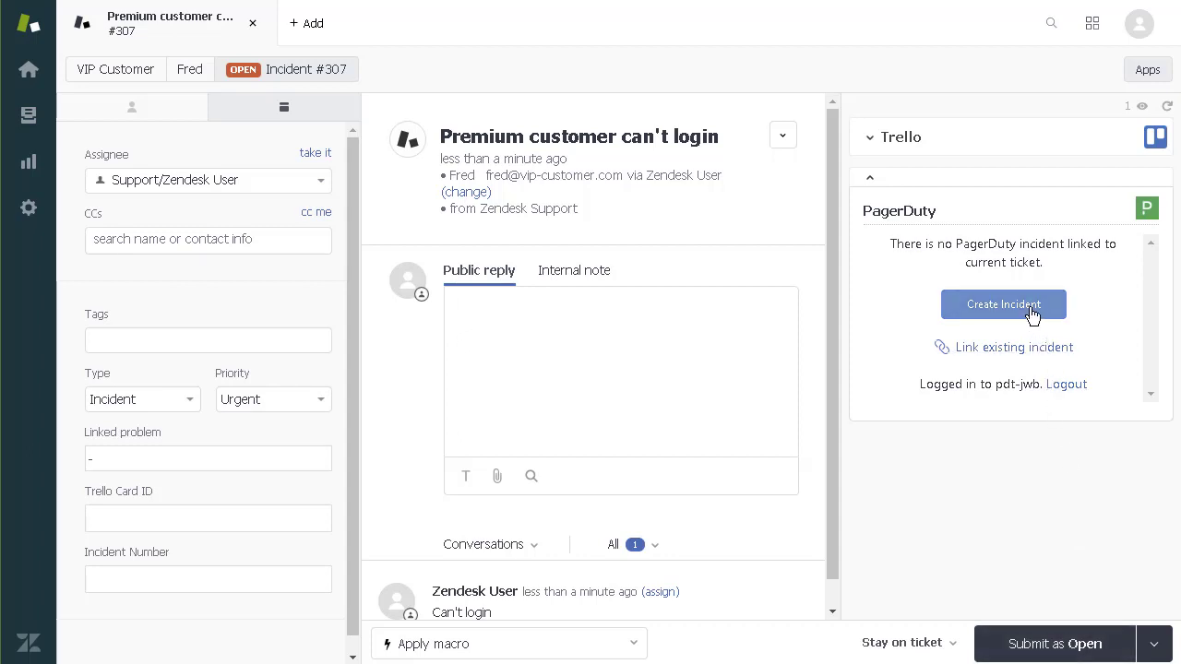
# Start a PagerDuty incident for ticket #307 with Premium Support as the service
pyautogui.click(1003, 304)
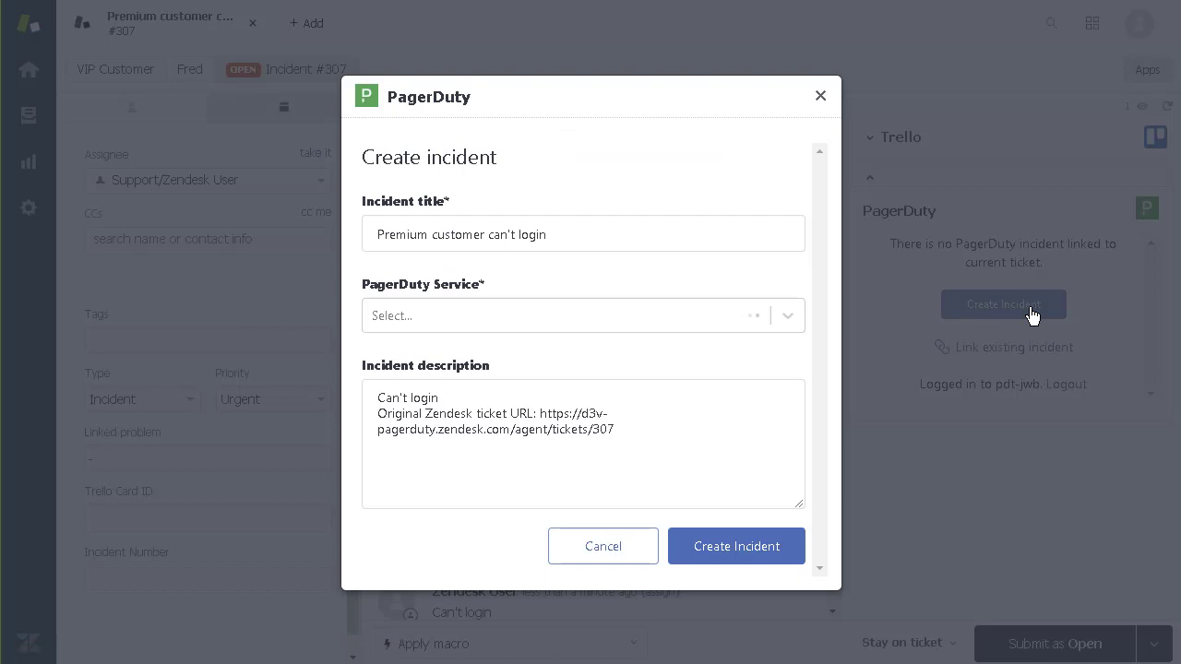
pyautogui.moveTo(823, 349)
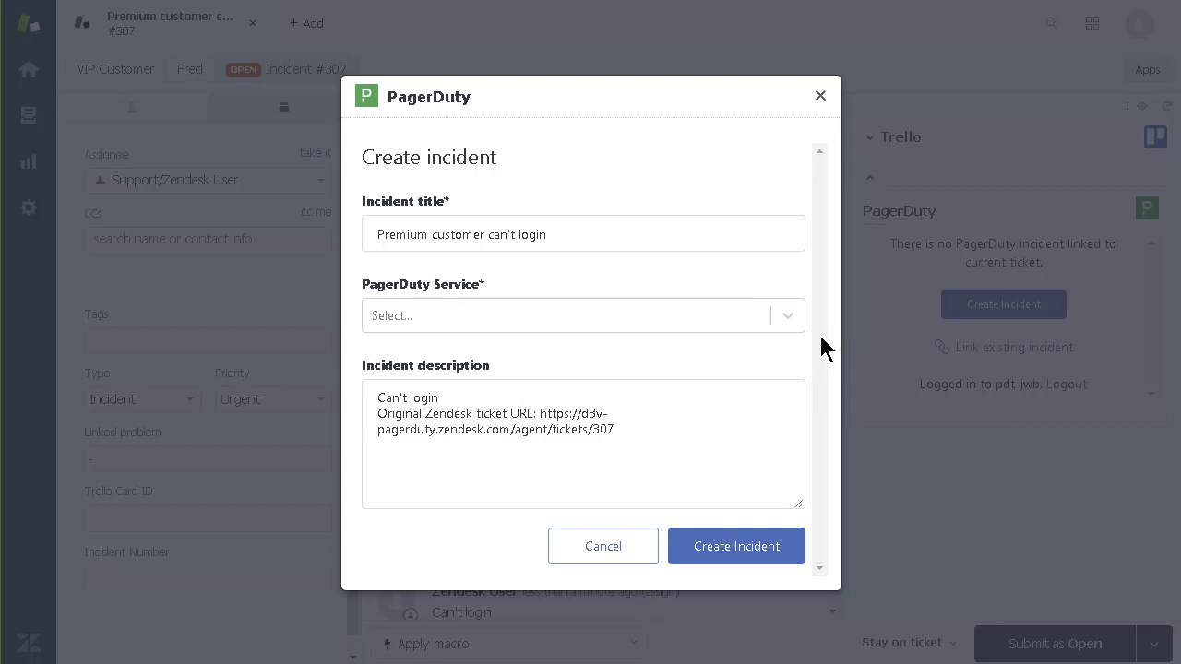
pyautogui.moveTo(788, 337)
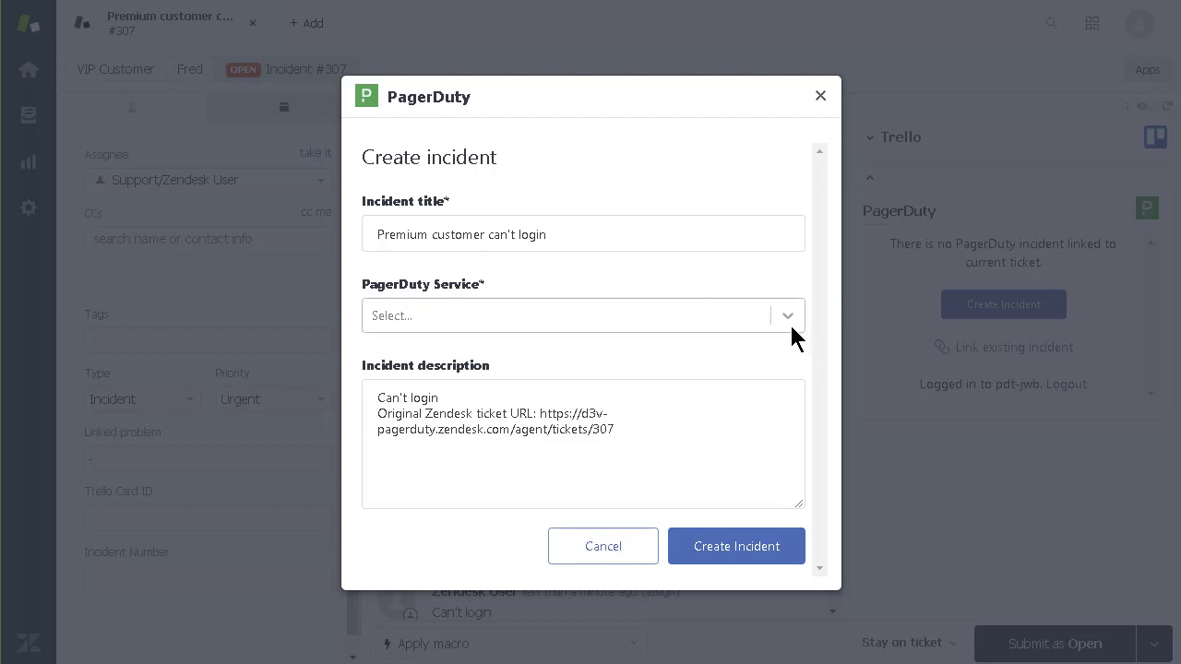
pyautogui.click(583, 315)
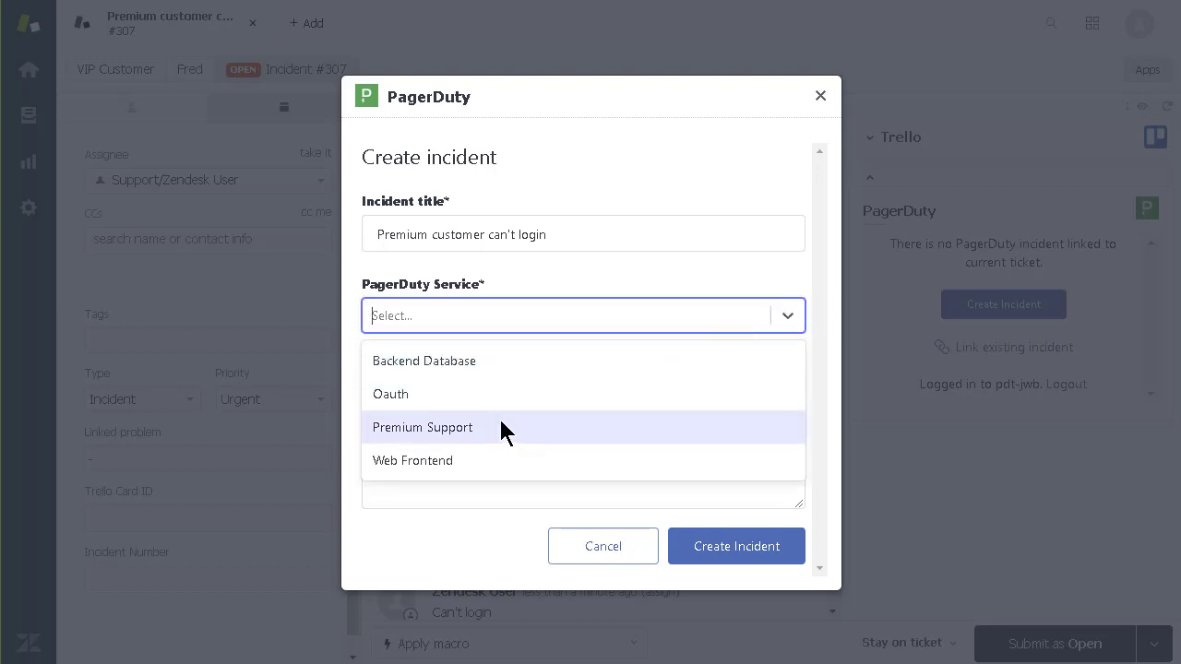
pyautogui.click(422, 427)
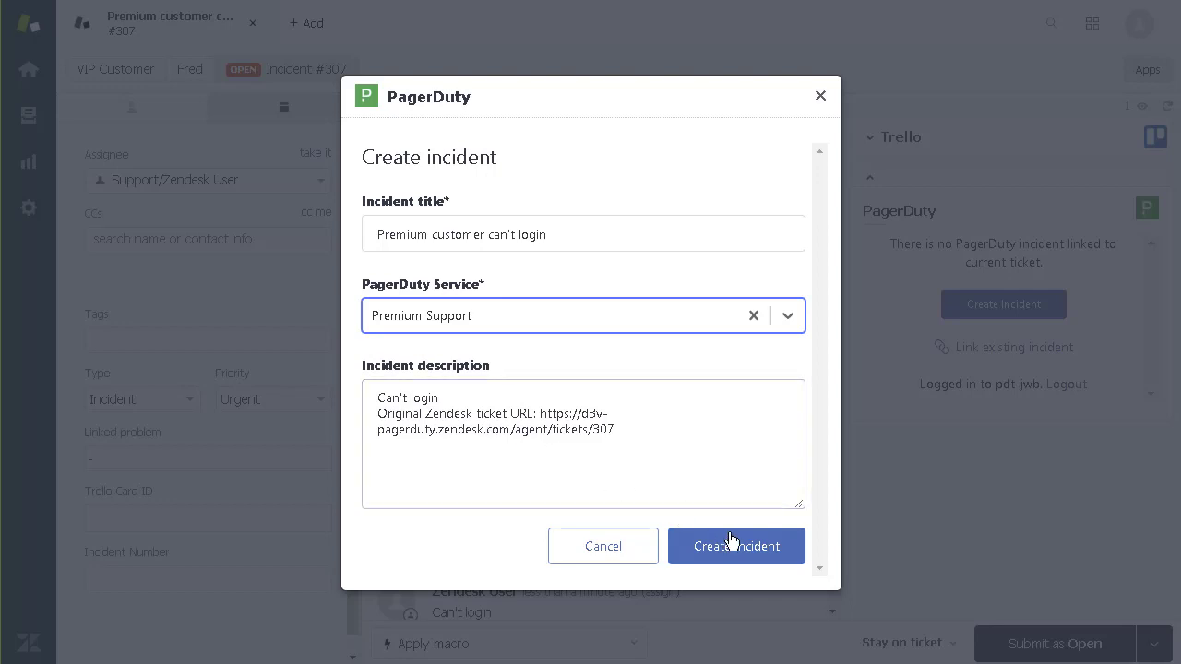
pyautogui.click(737, 545)
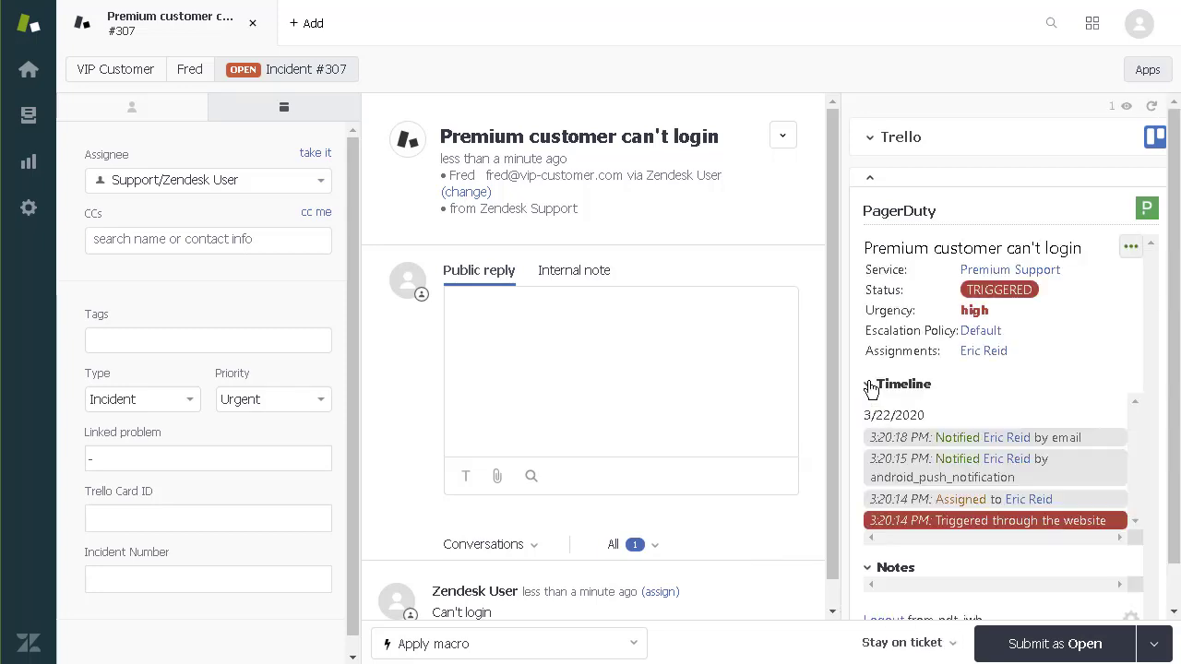
pyautogui.moveTo(1125, 514)
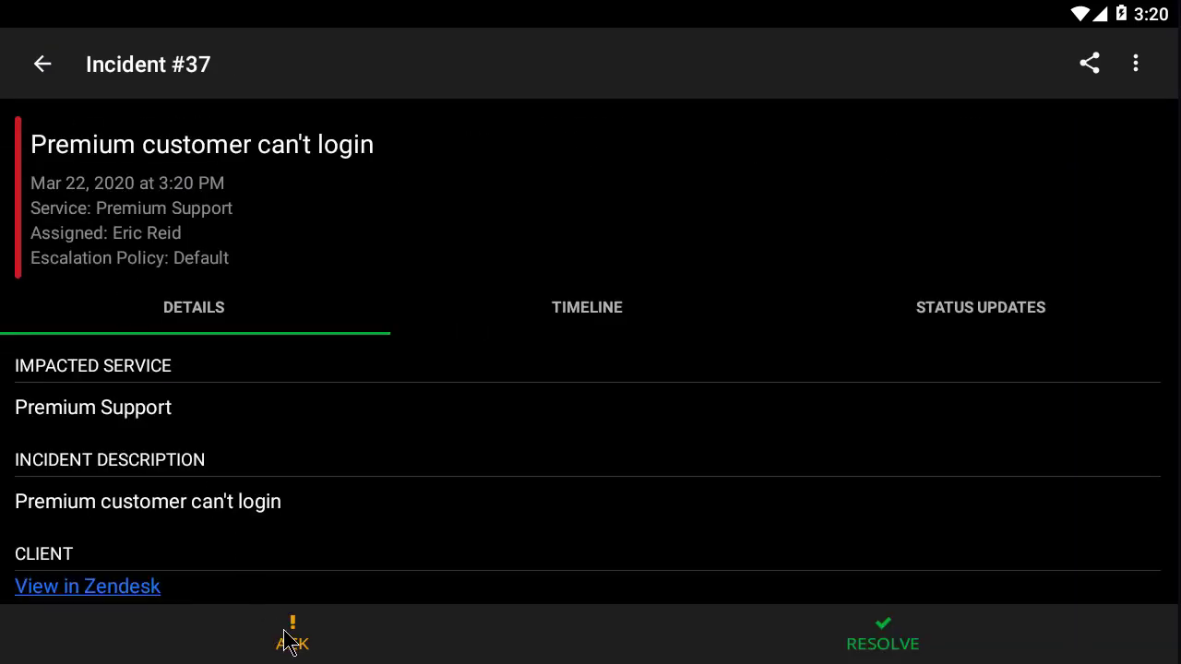
# Acknowledge incident #37 in the PagerDuty mobile app and add the note 'working on this.'
pyautogui.click(291, 643)
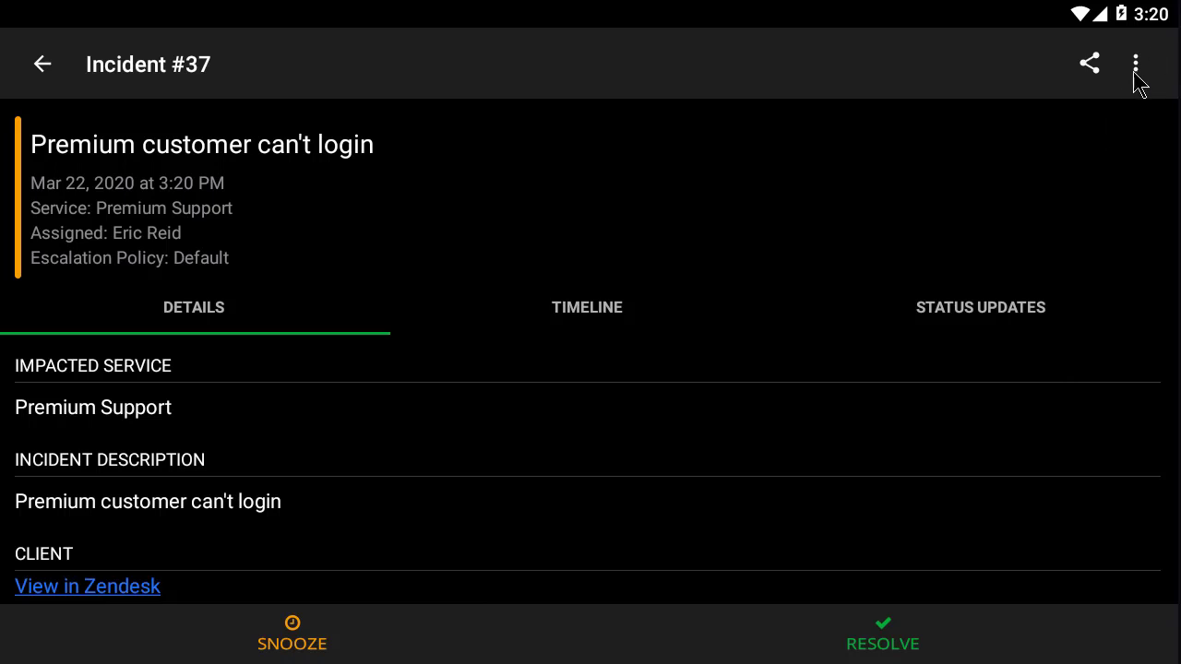
pyautogui.click(1136, 64)
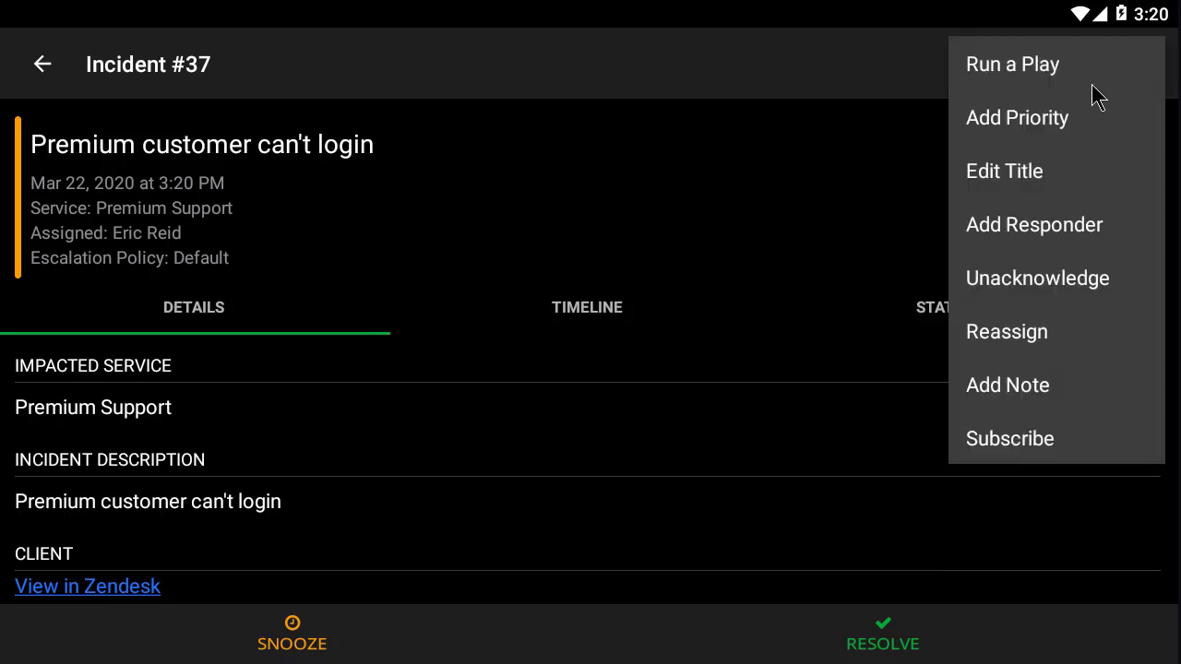
pyautogui.moveTo(1027, 392)
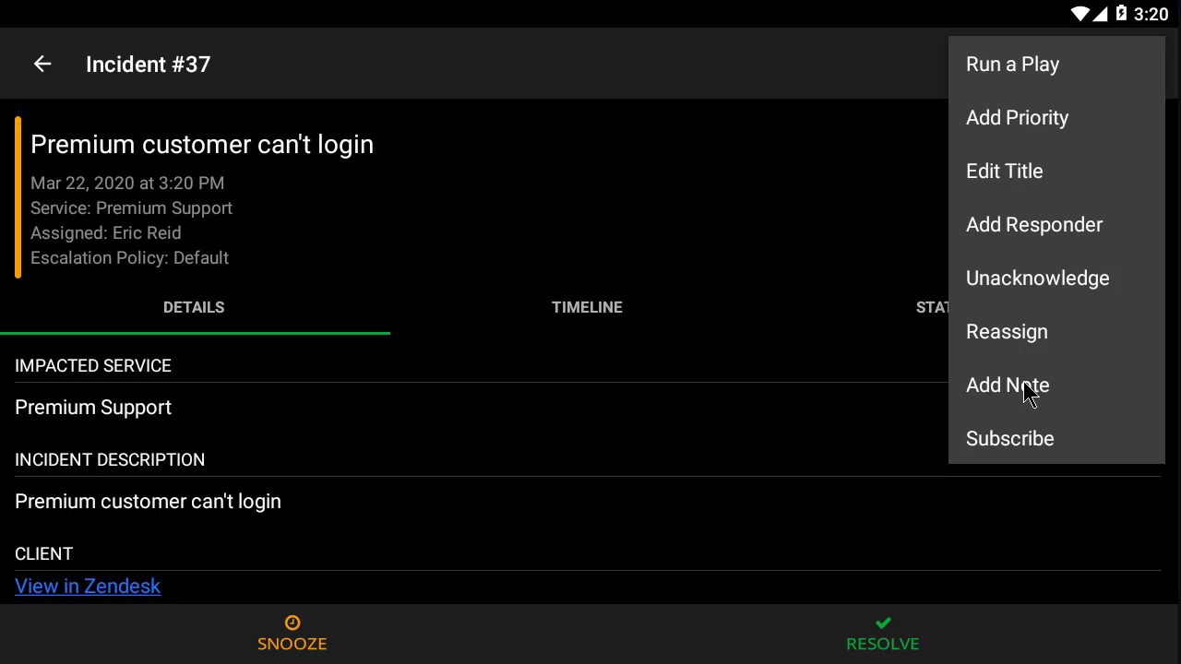
pyautogui.click(1007, 385)
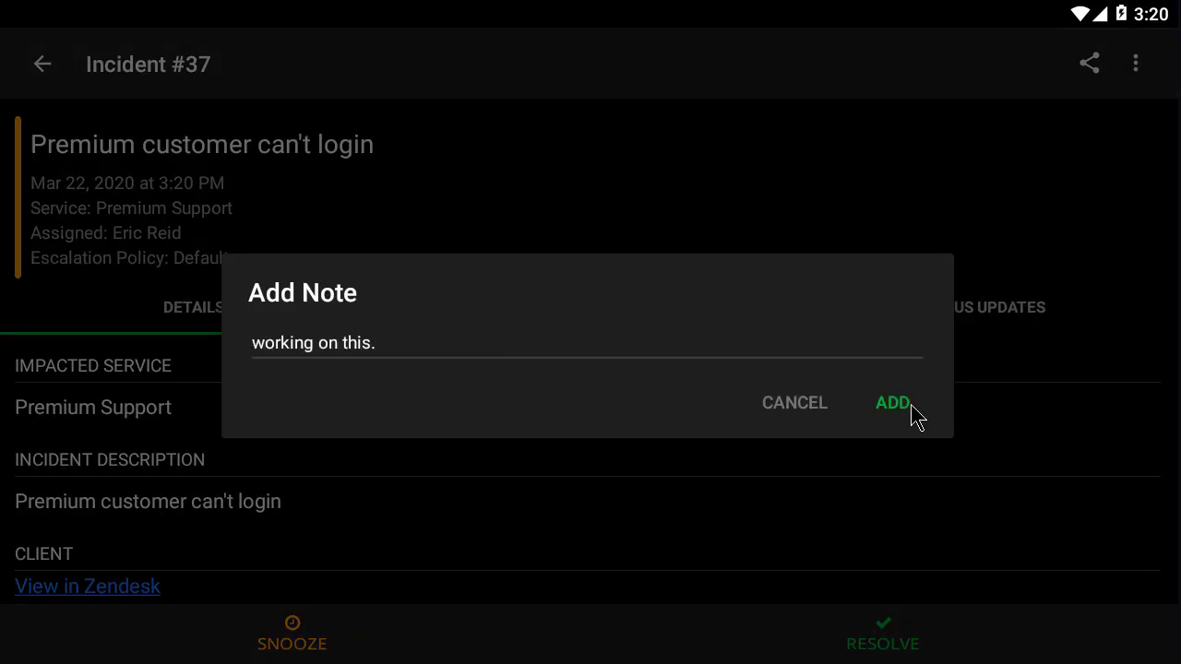
pyautogui.click(891, 403)
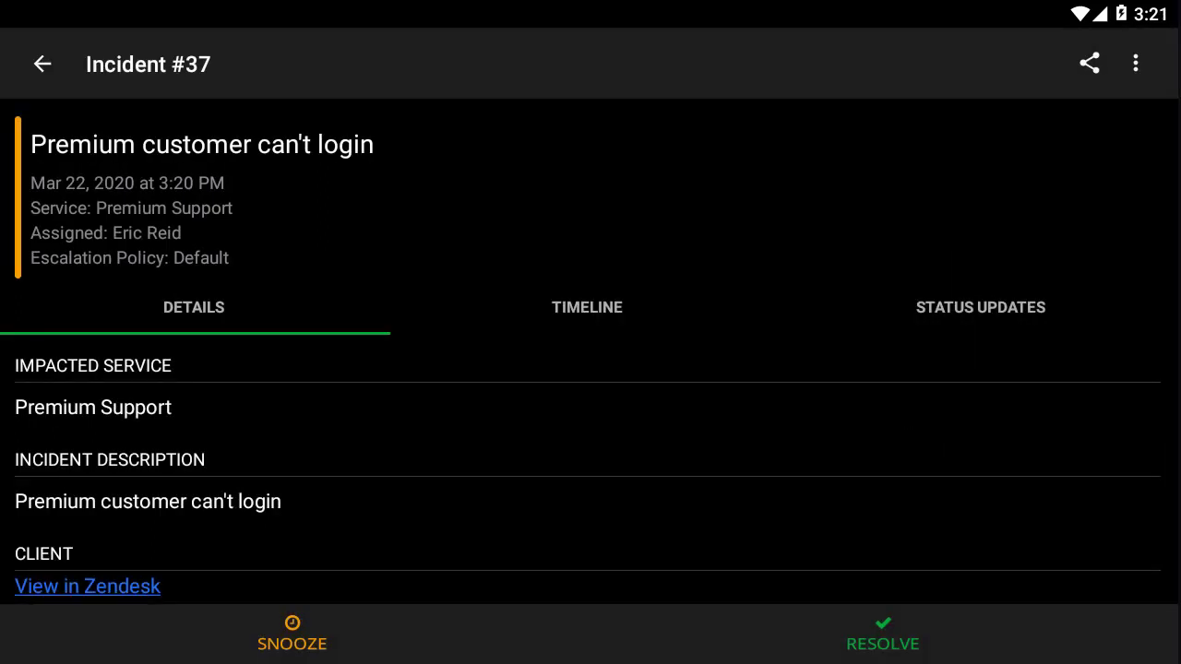
pyautogui.click(87, 586)
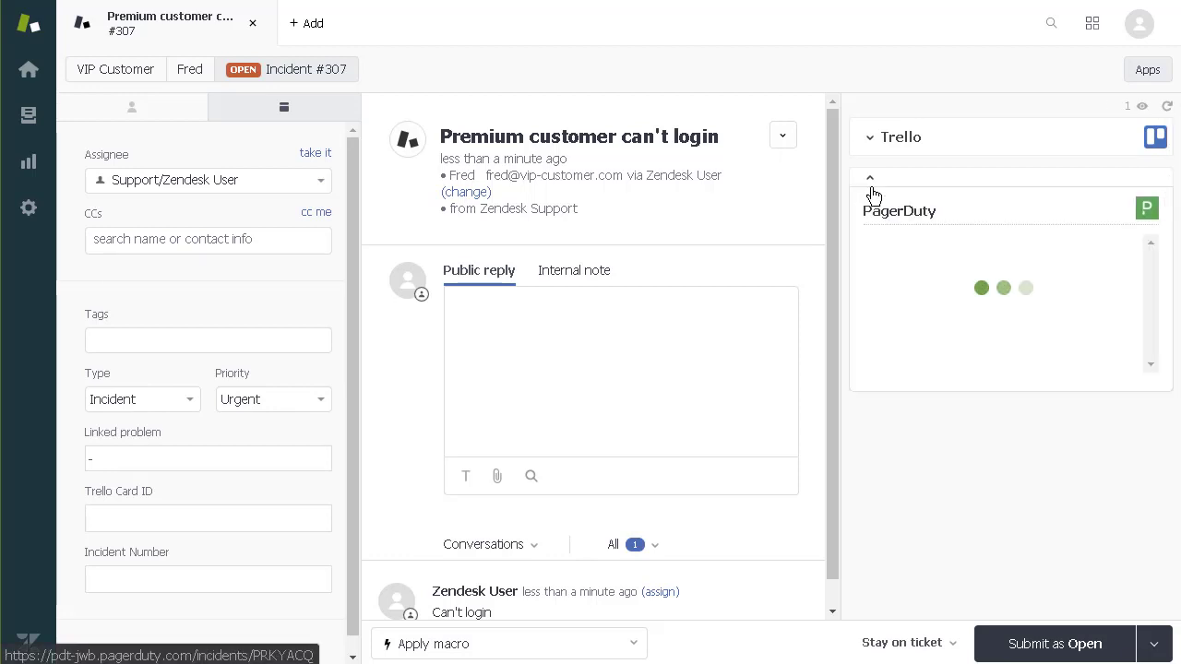
# Refresh the PagerDuty sidebar to show Acknowledged status and both engineer notes
pyautogui.click(869, 178)
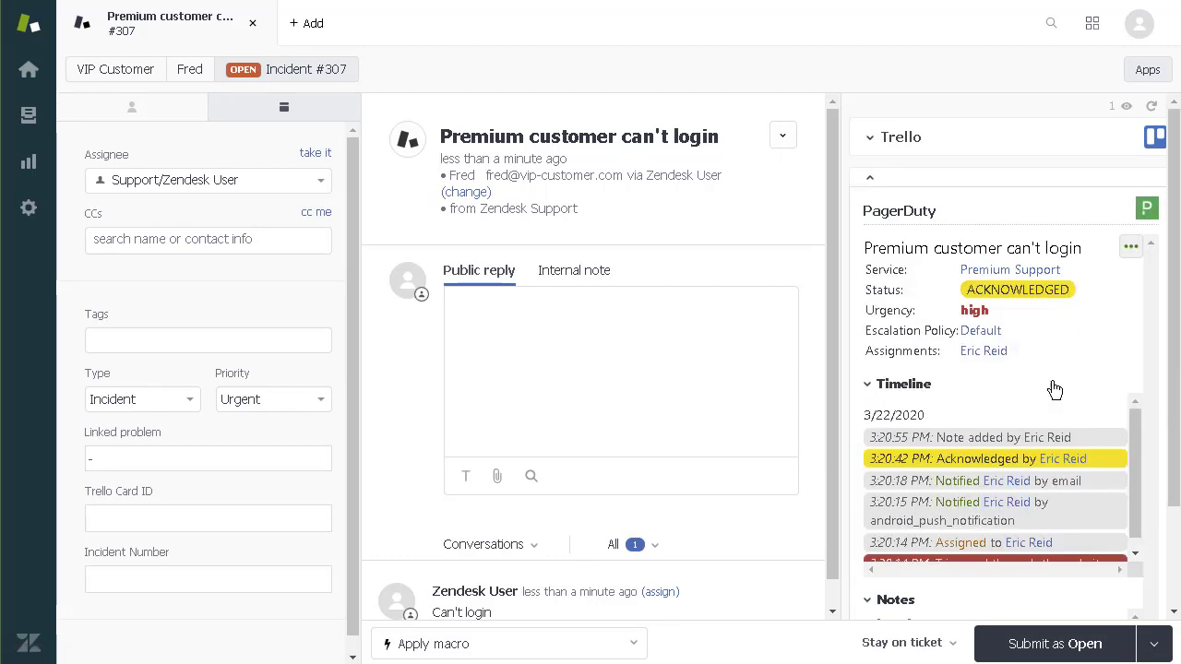
pyautogui.click(903, 384)
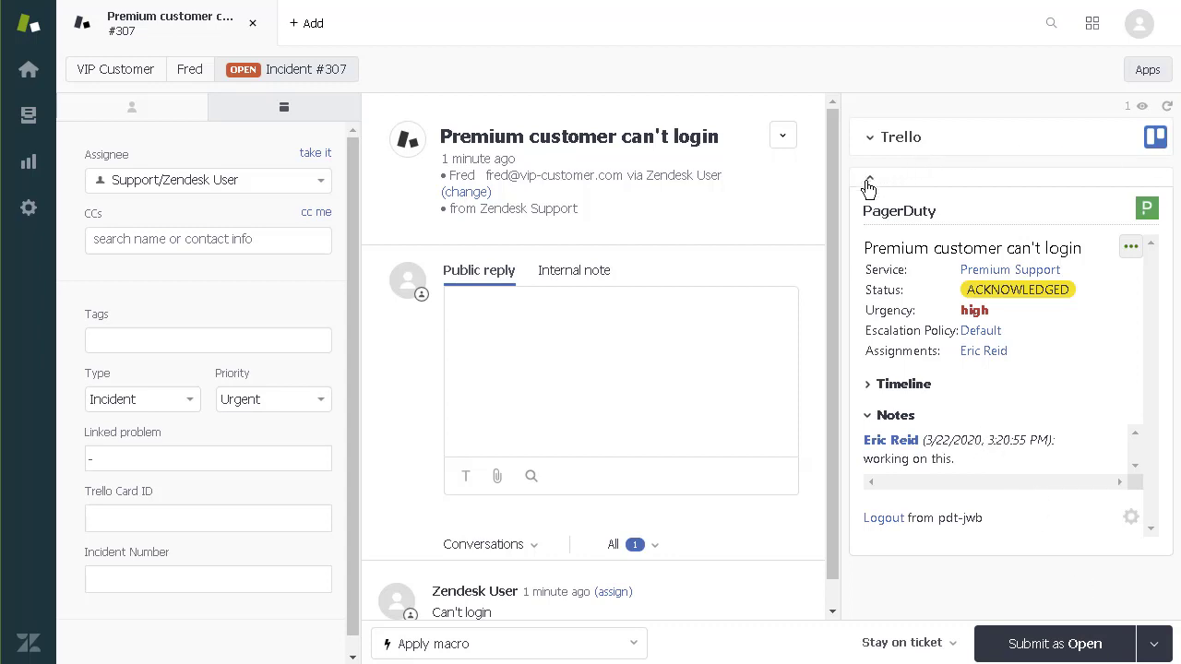
pyautogui.click(868, 184)
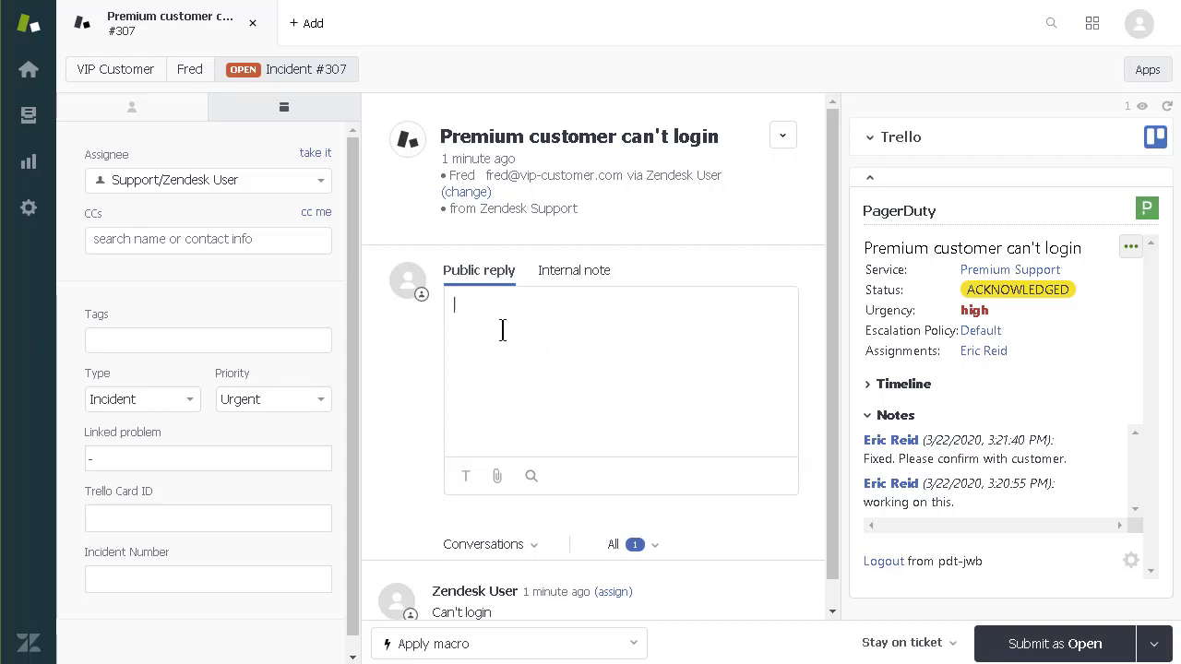
# Reply 'Fix confirmed with customer', resolve the incident with that note, and submit #307 as Solved
pyautogui.write('F')
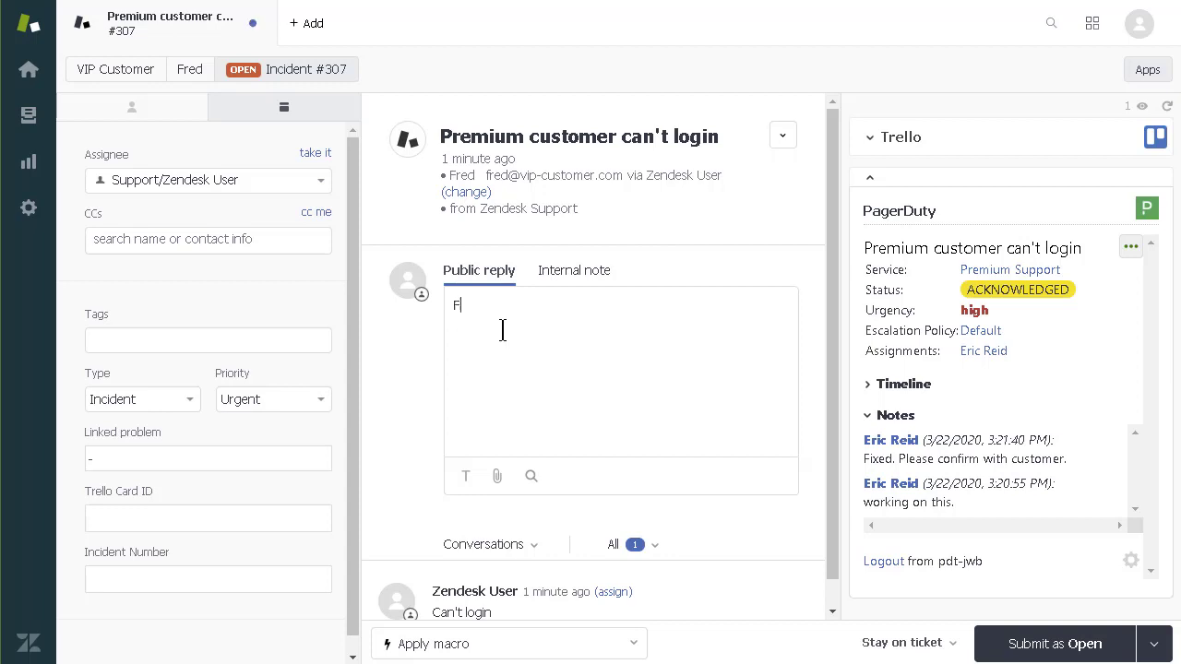
pyautogui.write('Fix confirmed with')
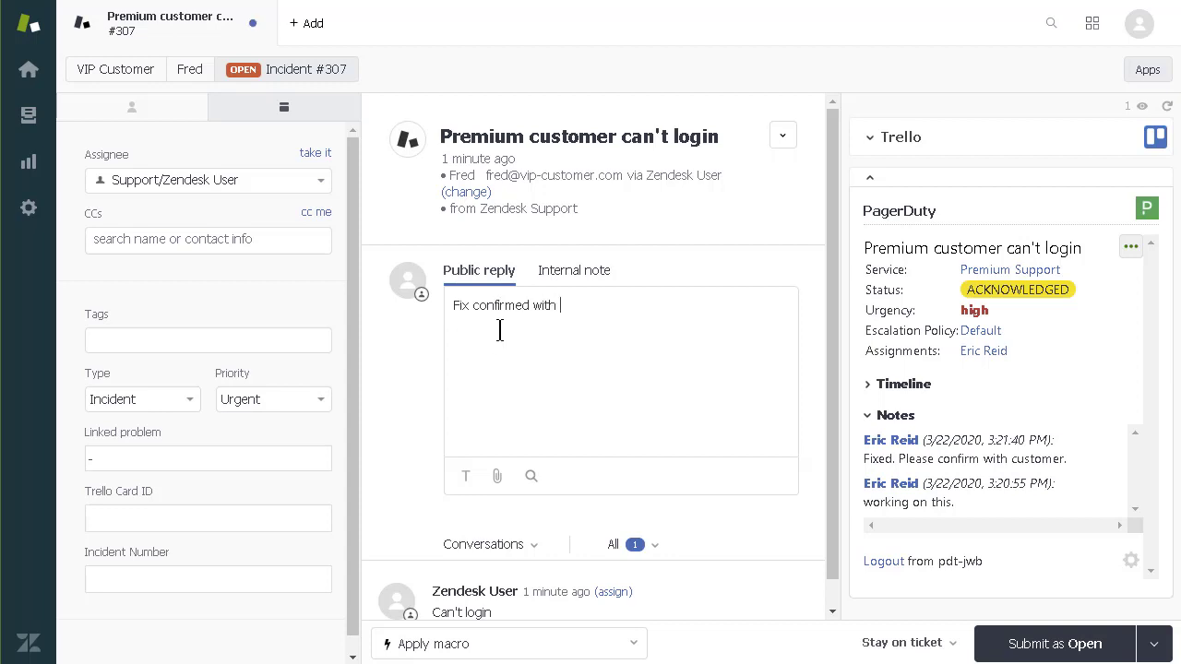
pyautogui.click(1131, 246)
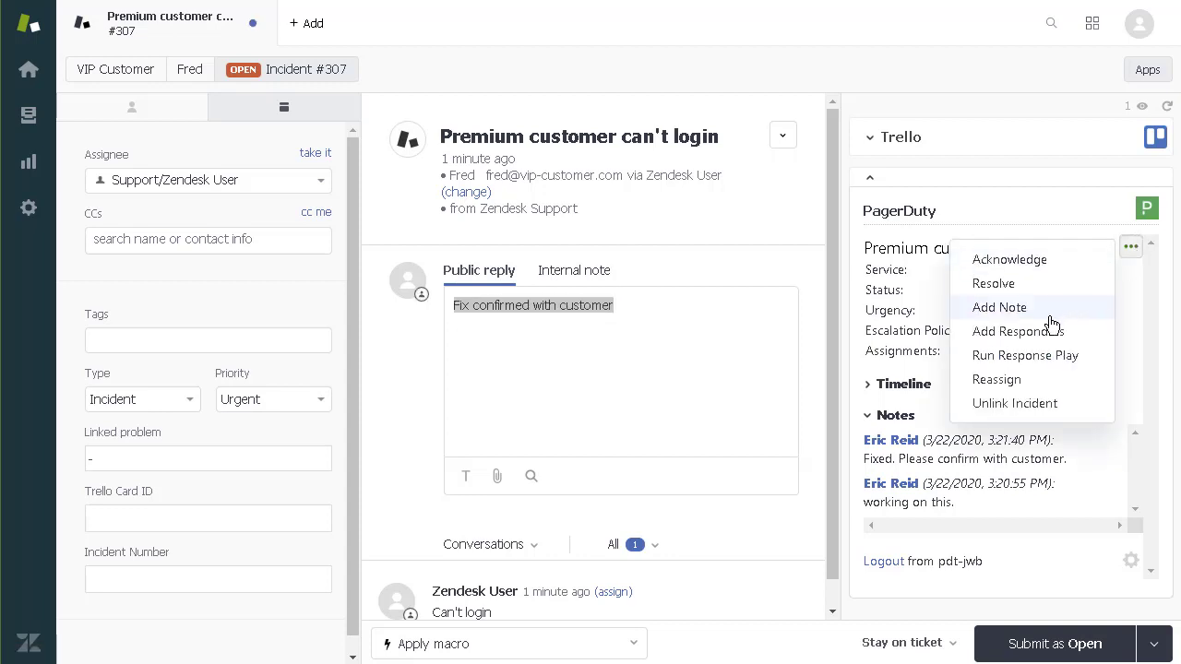
pyautogui.click(993, 283)
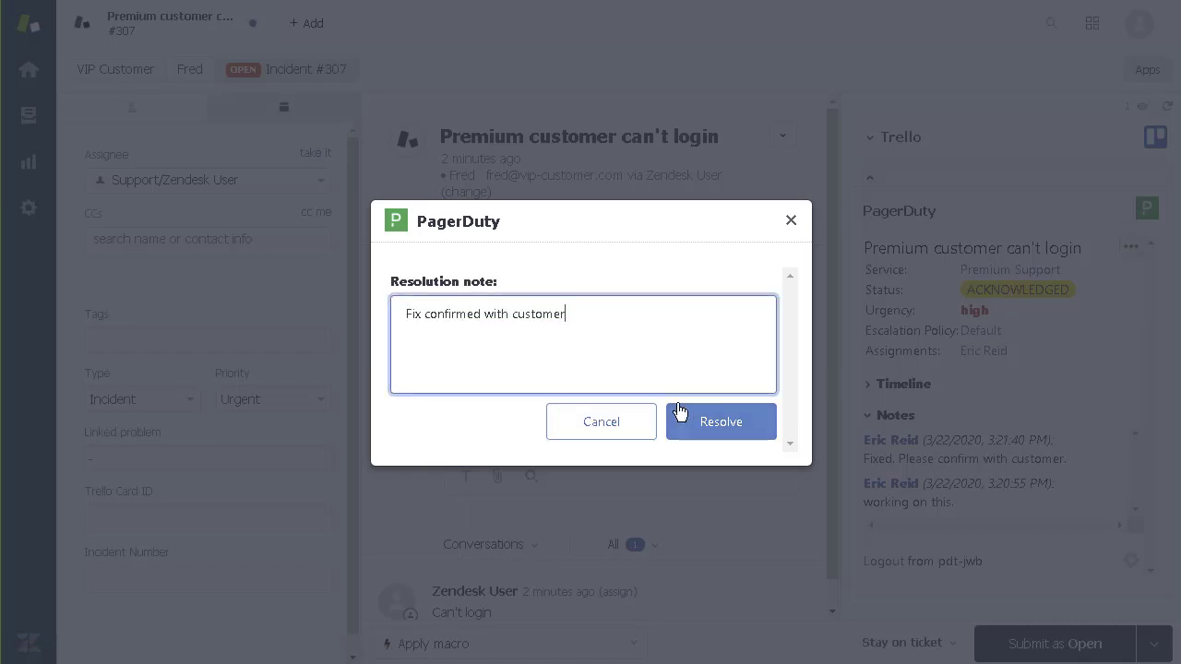
pyautogui.click(721, 422)
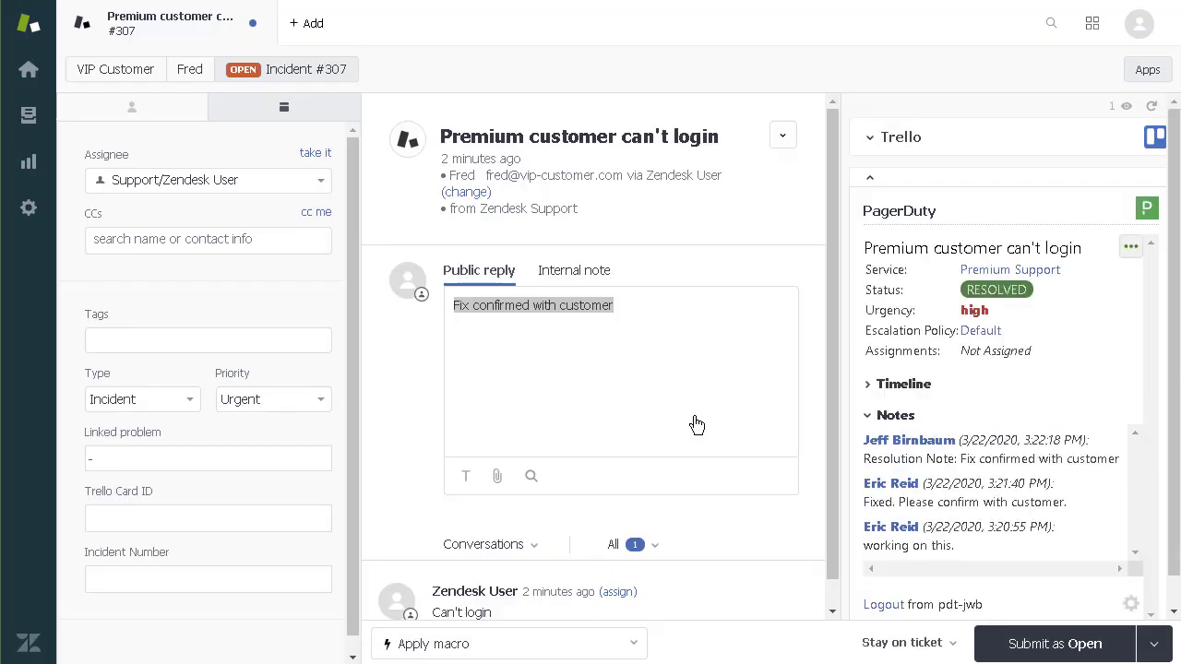
pyautogui.click(1153, 643)
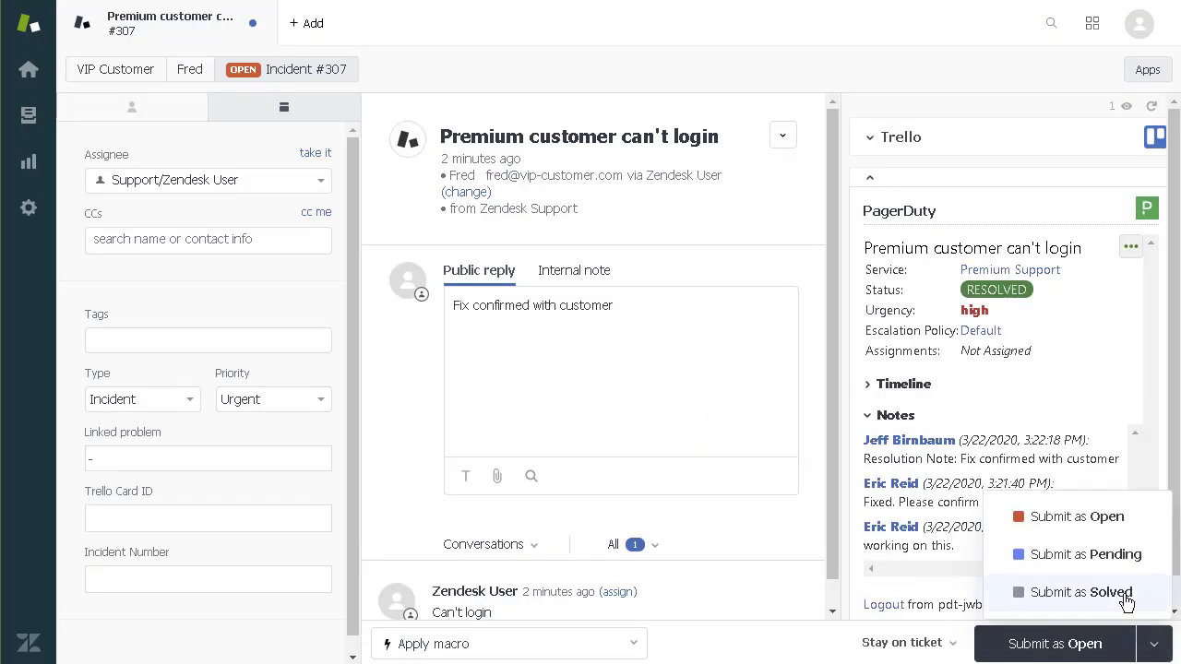
pyautogui.click(1081, 592)
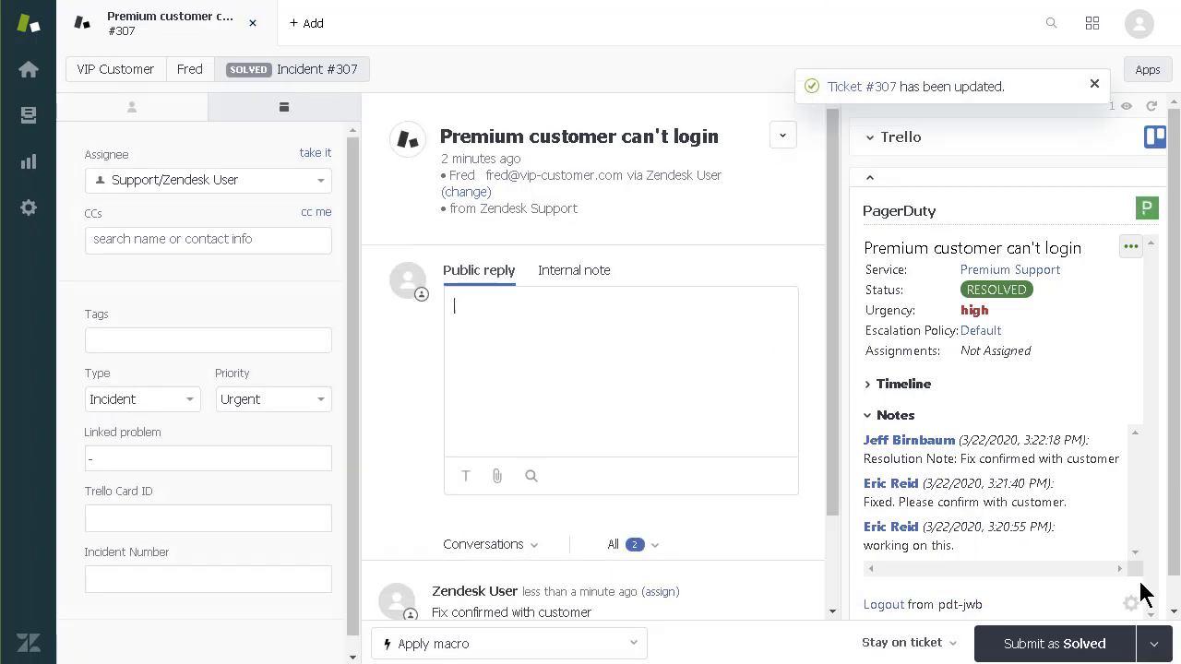